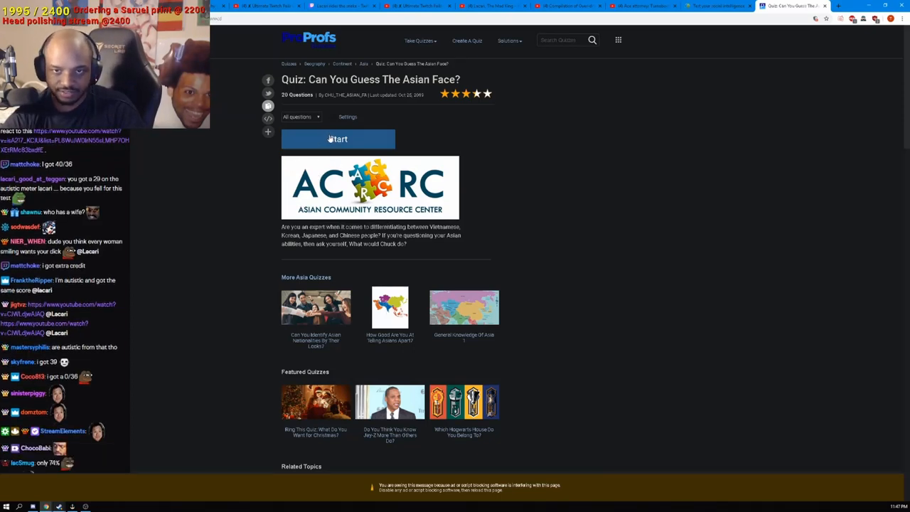
Start the 'Can You Guess The Asian Face?' quiz to show question 1 of 20
{"action": "left_click", "coordinate": [338, 139]}
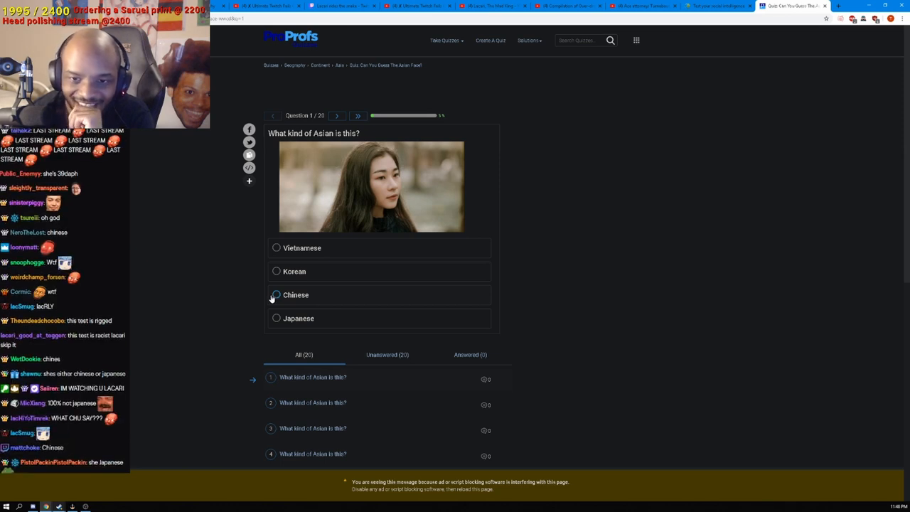
Choose Chinese for questions 1 and 2, scoring 5/100, and advance to question 3
{"action": "left_click", "coordinate": [276, 294]}
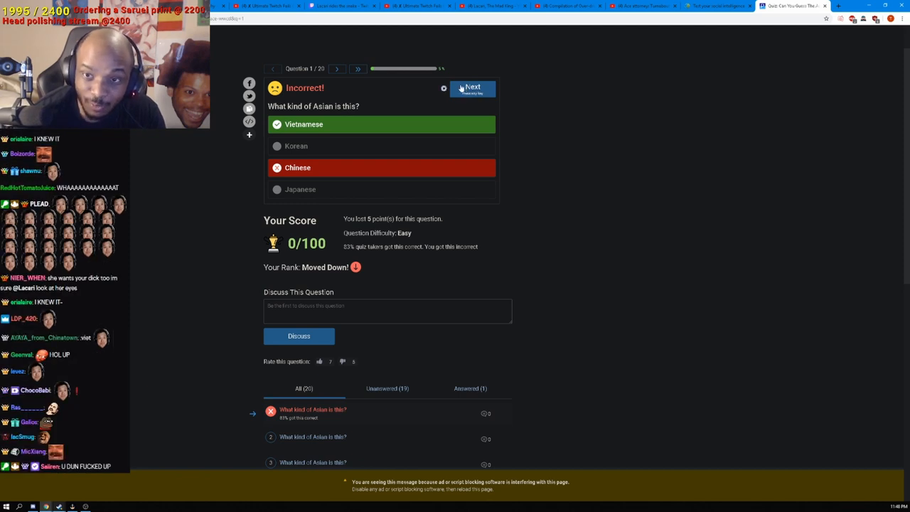
{"action": "left_click", "coordinate": [472, 88]}
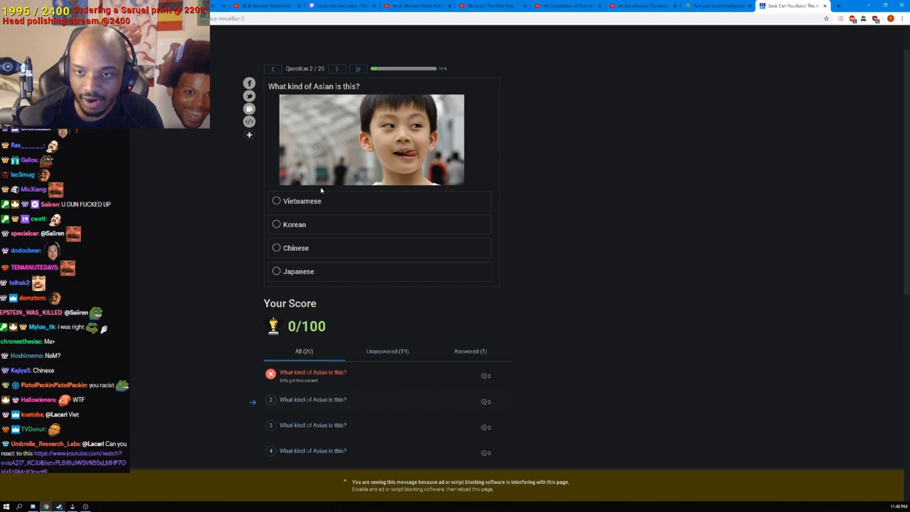
{"action": "left_click", "coordinate": [277, 248]}
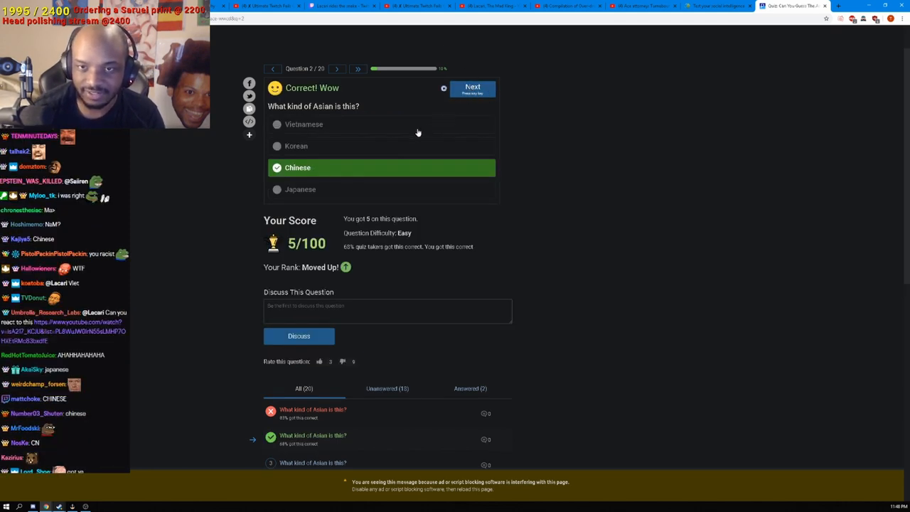
{"action": "left_click", "coordinate": [473, 87]}
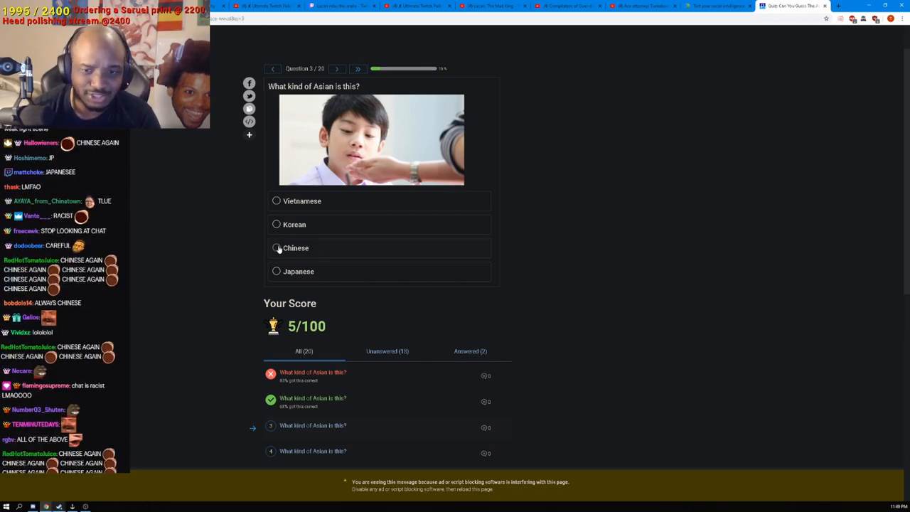
Choose Chinese for question 3 and Korean for question 4, then advance to question 5
{"action": "left_click", "coordinate": [277, 248]}
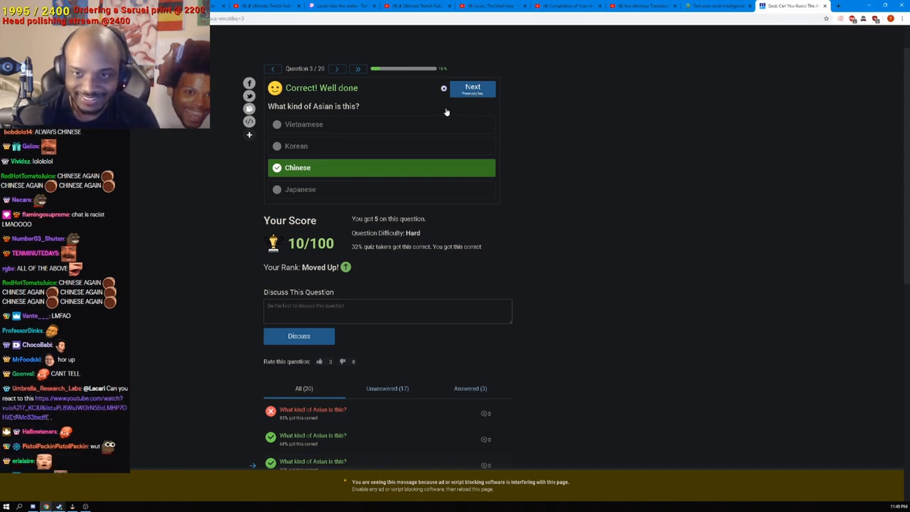
{"action": "left_click", "coordinate": [473, 88]}
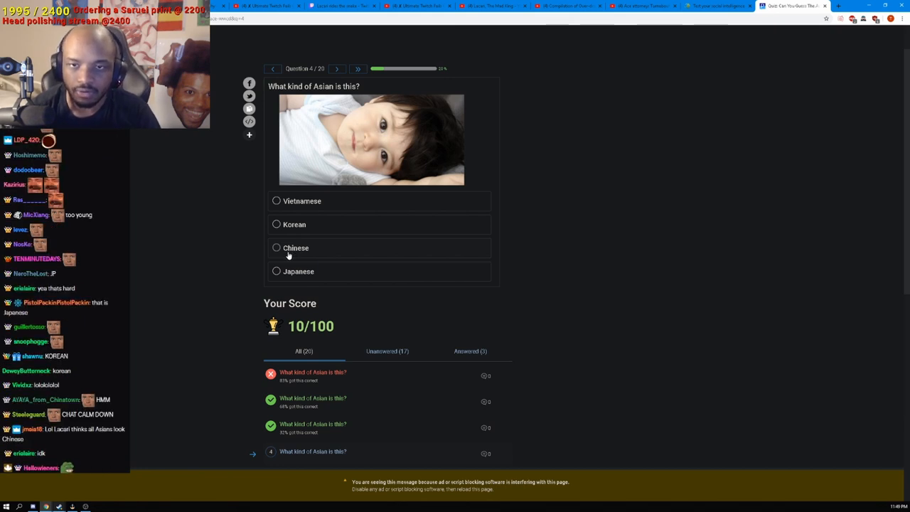
{"action": "left_click", "coordinate": [294, 224]}
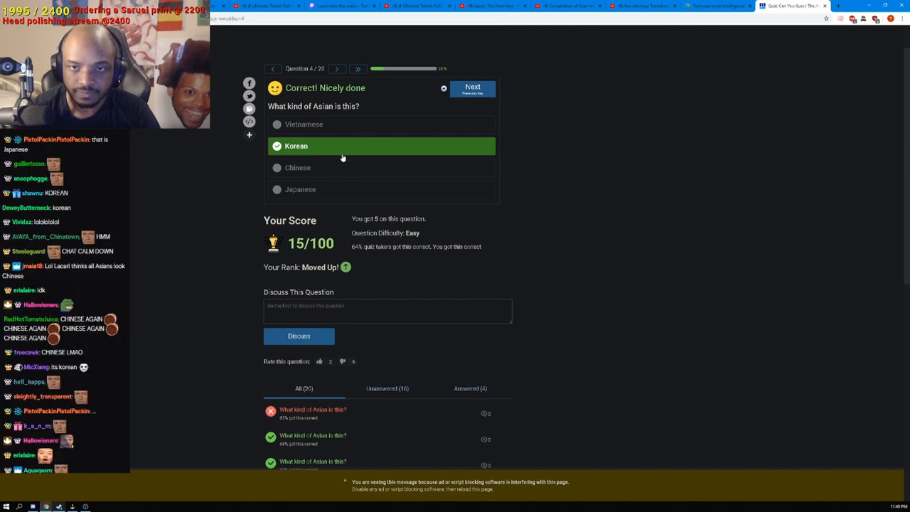
{"action": "left_click", "coordinate": [472, 89]}
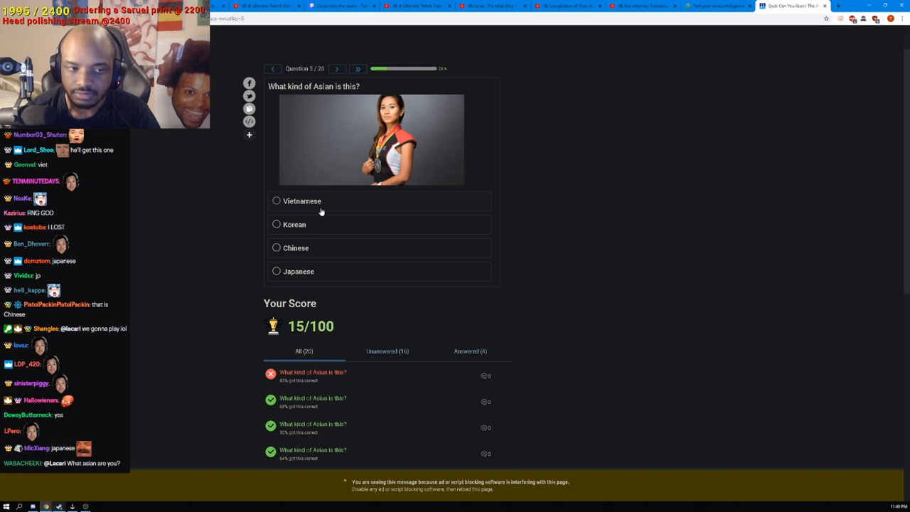
Choose Vietnamese for questions 5 and 6, leaving 20/100, and advance to question 7
{"action": "left_click", "coordinate": [302, 200]}
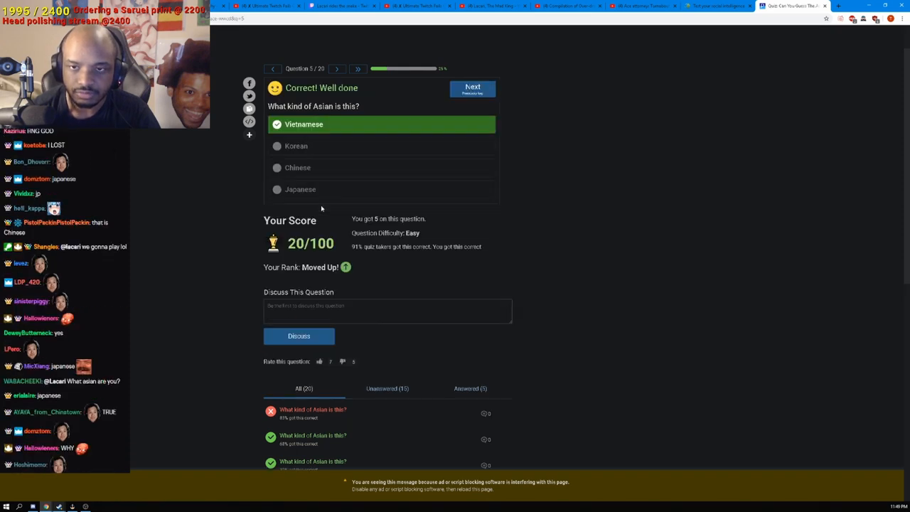
{"action": "left_click", "coordinate": [472, 88]}
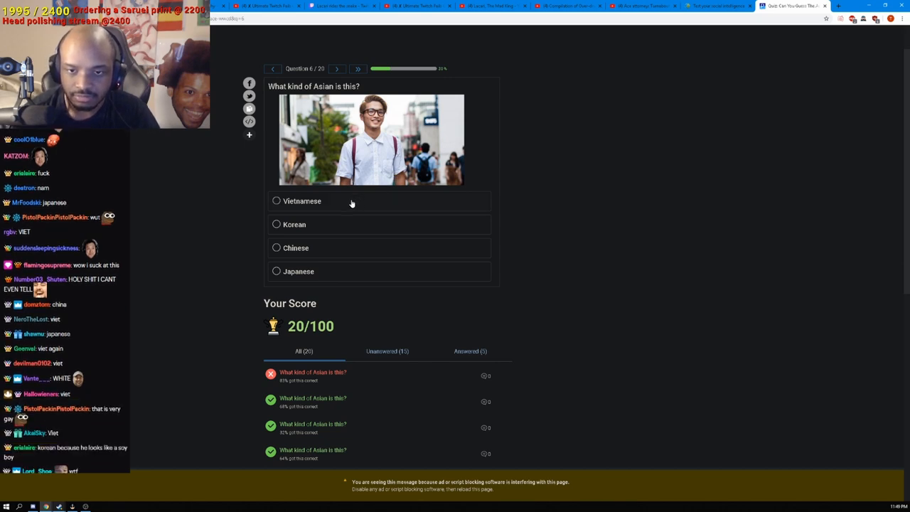
{"action": "left_click", "coordinate": [303, 201]}
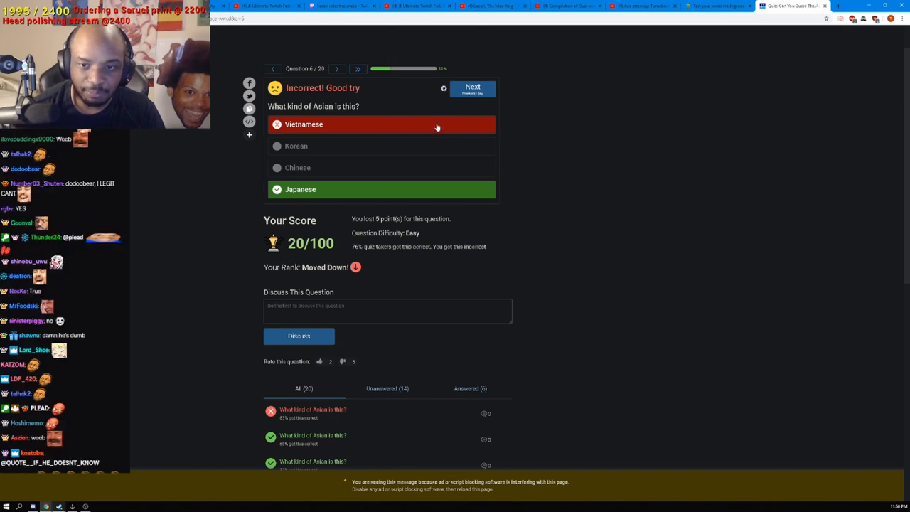
{"action": "left_click", "coordinate": [472, 89]}
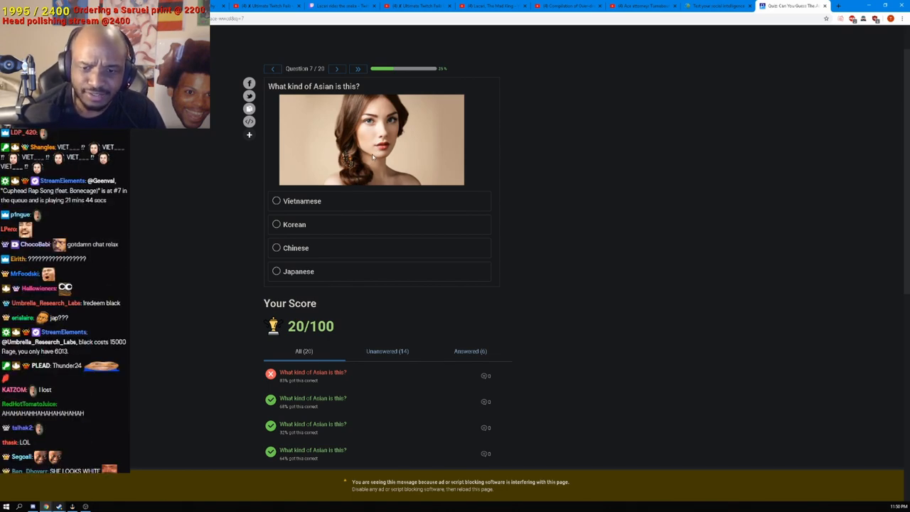
Answer question 7 with Chinese and review the result showing Japanese as correct
{"action": "scroll", "scroll_direction": "down", "scroll_amount": 3}
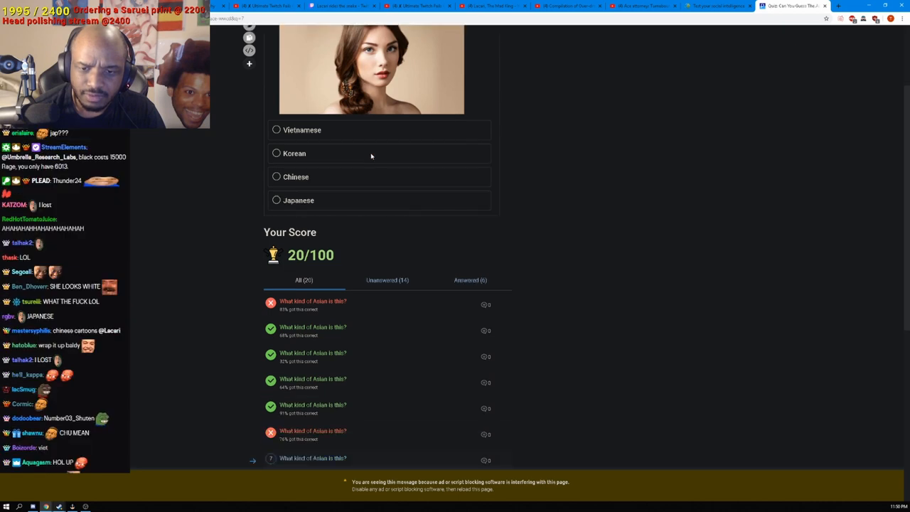
{"action": "scroll", "scroll_direction": "down", "scroll_amount": 3}
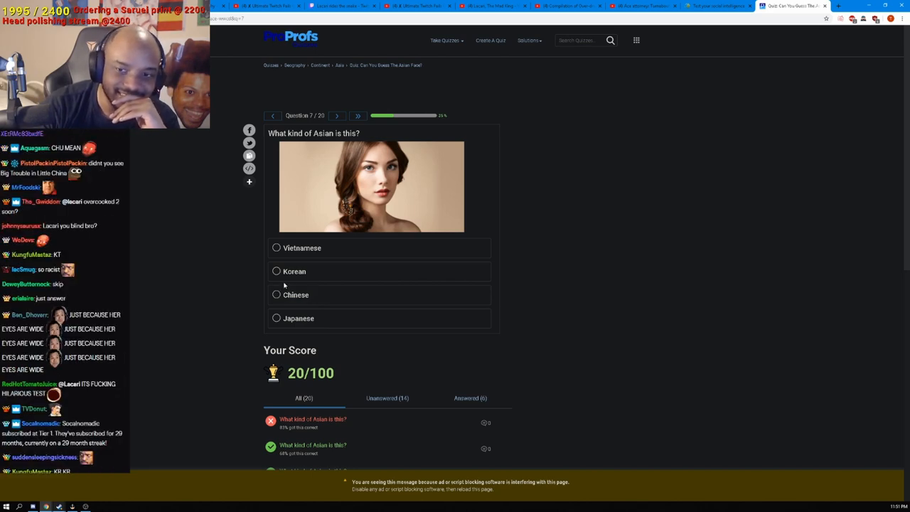
{"action": "mouse_move", "coordinate": [300, 314]}
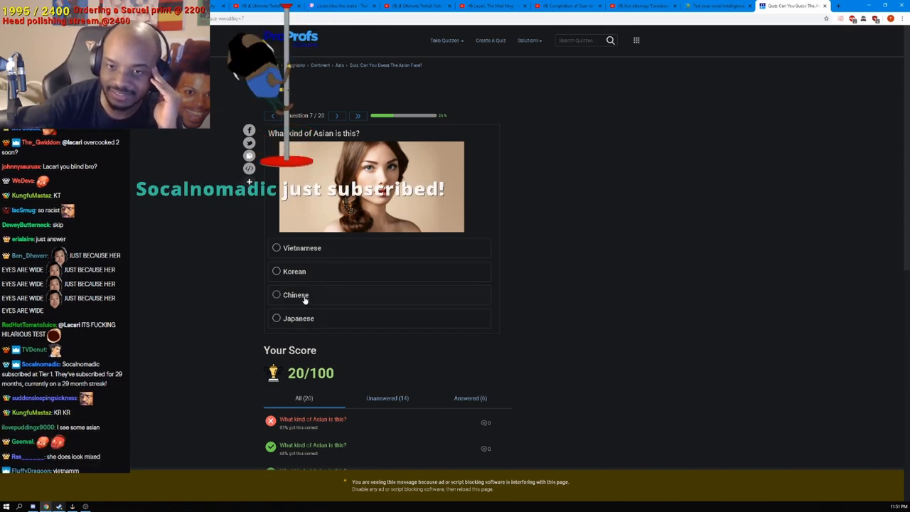
{"action": "left_click", "coordinate": [296, 294]}
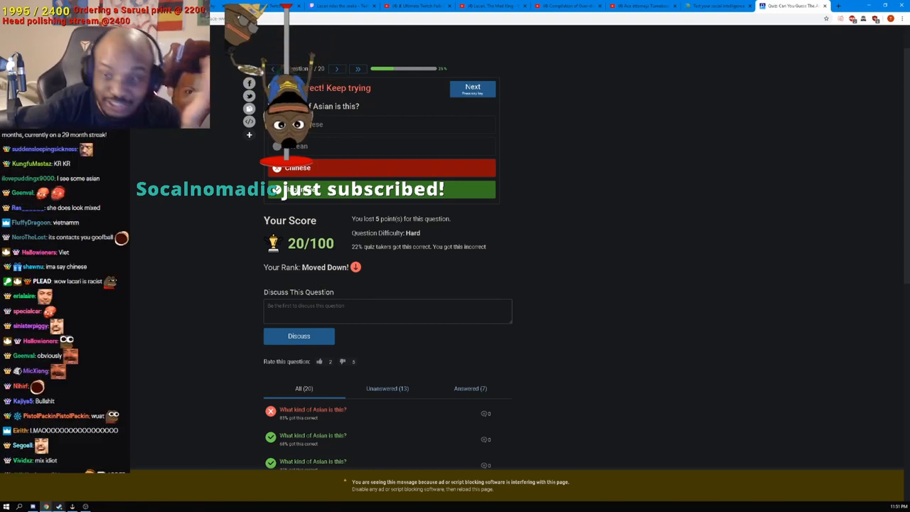
{"action": "scroll", "scroll_direction": "down", "scroll_amount": 3}
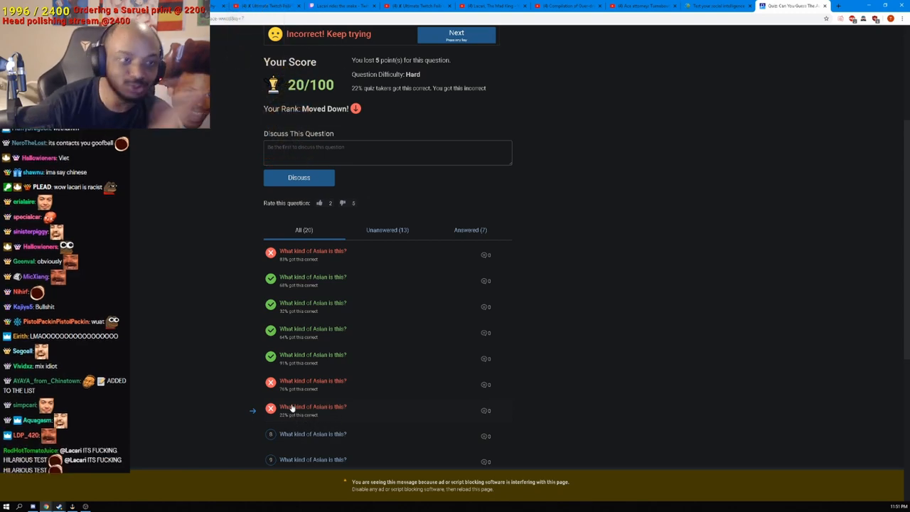
{"action": "scroll", "scroll_direction": "down", "scroll_amount": 3}
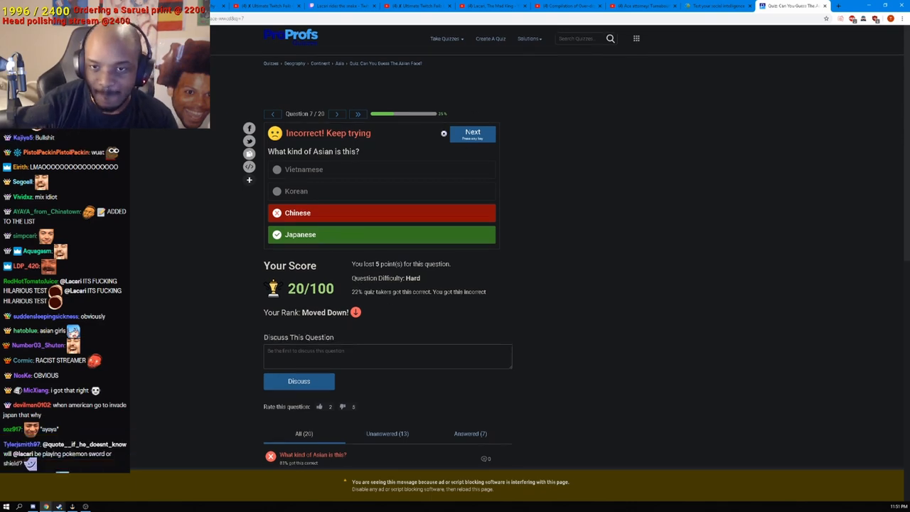
Answer Korean for questions 8 and 9 and advance to question 10
{"action": "left_click", "coordinate": [473, 133]}
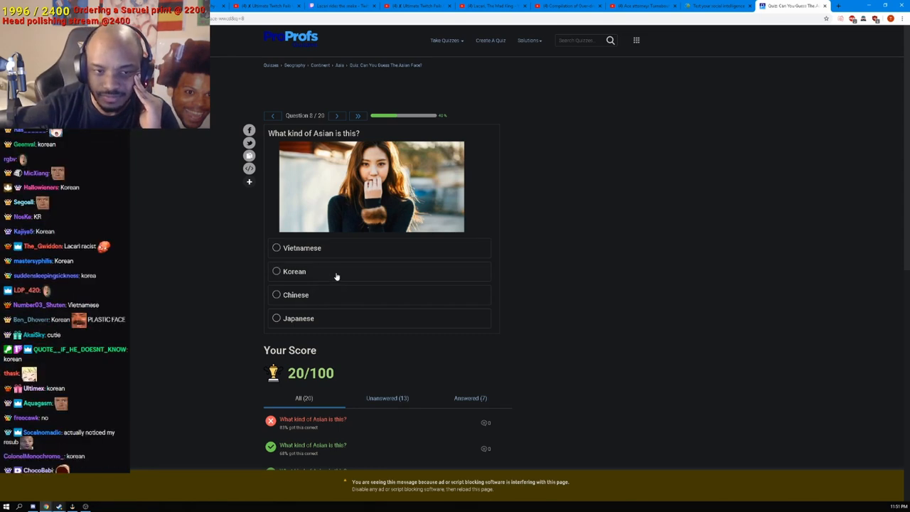
{"action": "left_click", "coordinate": [294, 271]}
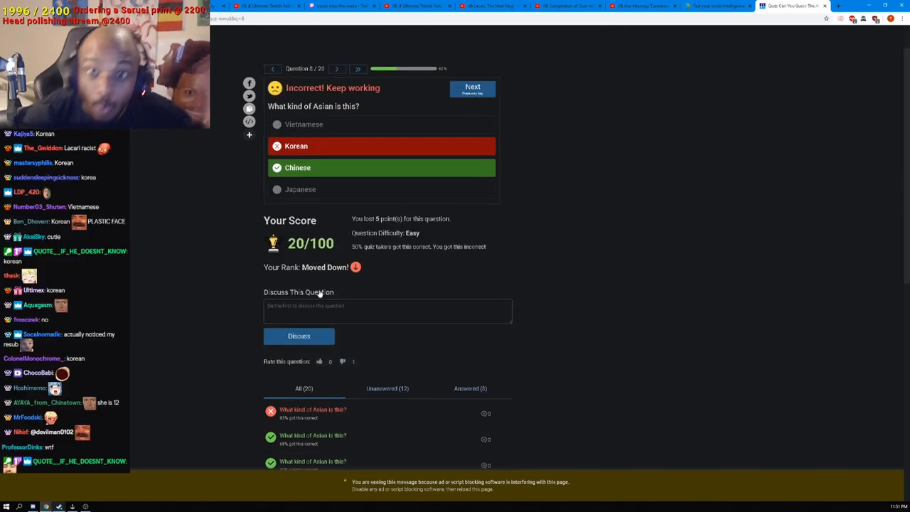
{"action": "left_click", "coordinate": [472, 88]}
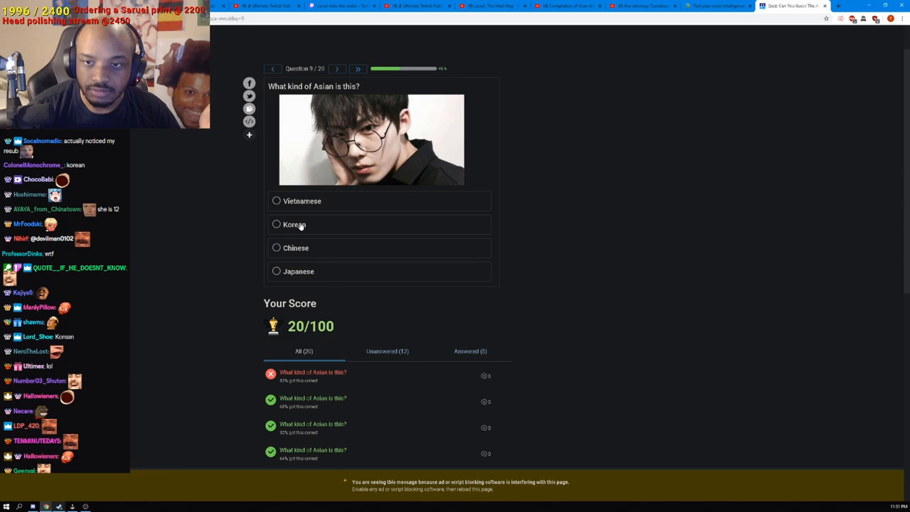
{"action": "left_click", "coordinate": [295, 224]}
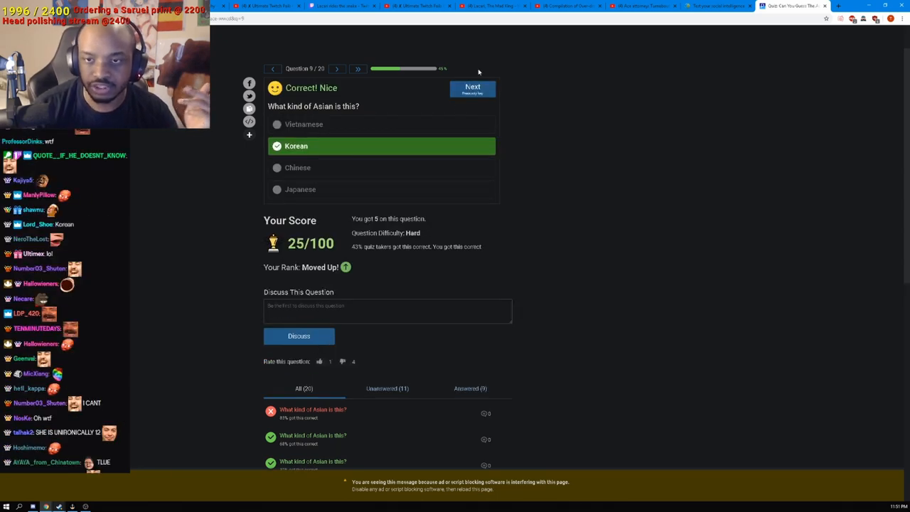
{"action": "left_click", "coordinate": [472, 87]}
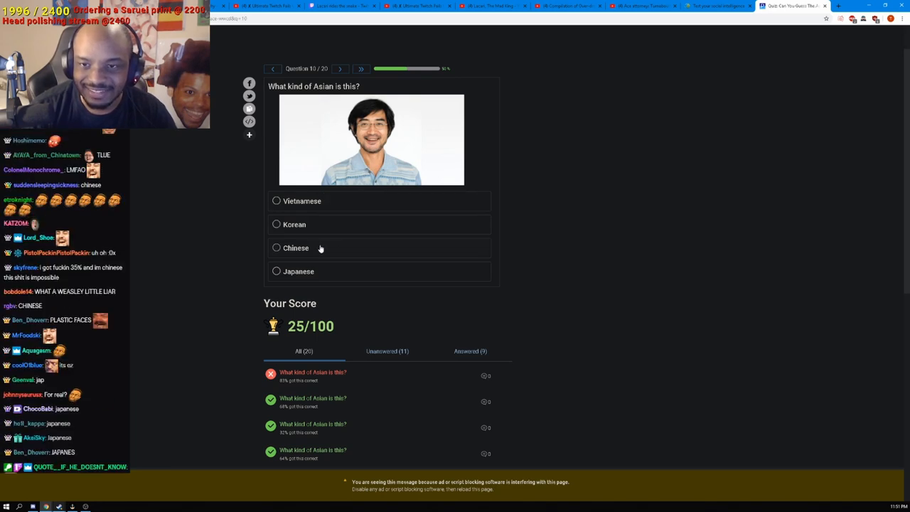
Pick Japanese for question 10 and Korean for question 11, reaching question 12
{"action": "left_click", "coordinate": [276, 271]}
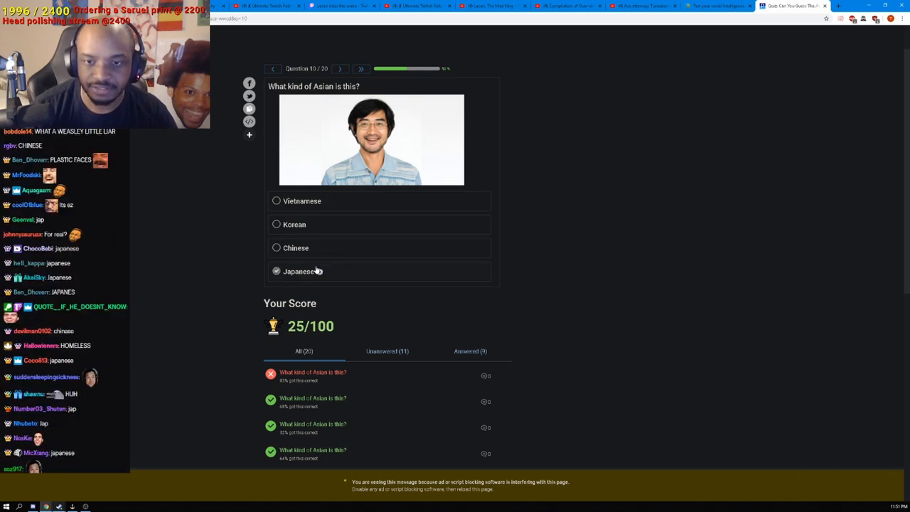
{"action": "left_click", "coordinate": [299, 271]}
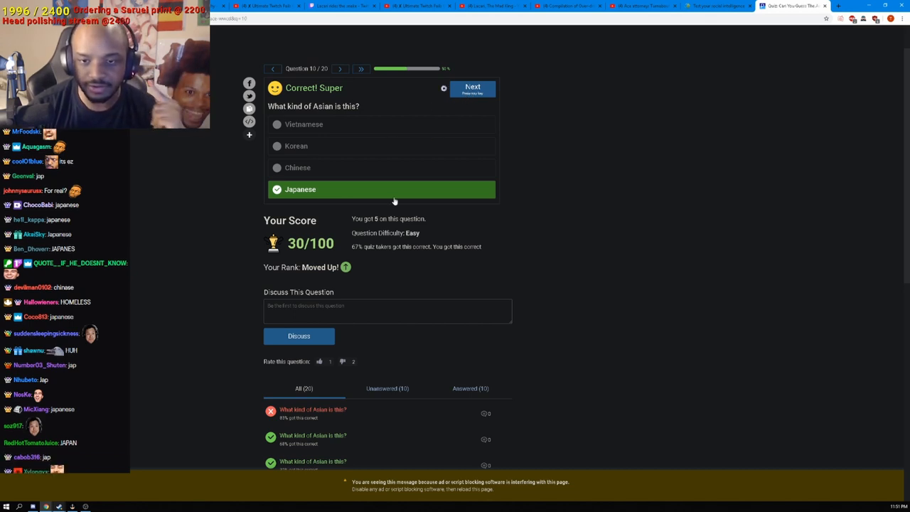
{"action": "left_click", "coordinate": [472, 86]}
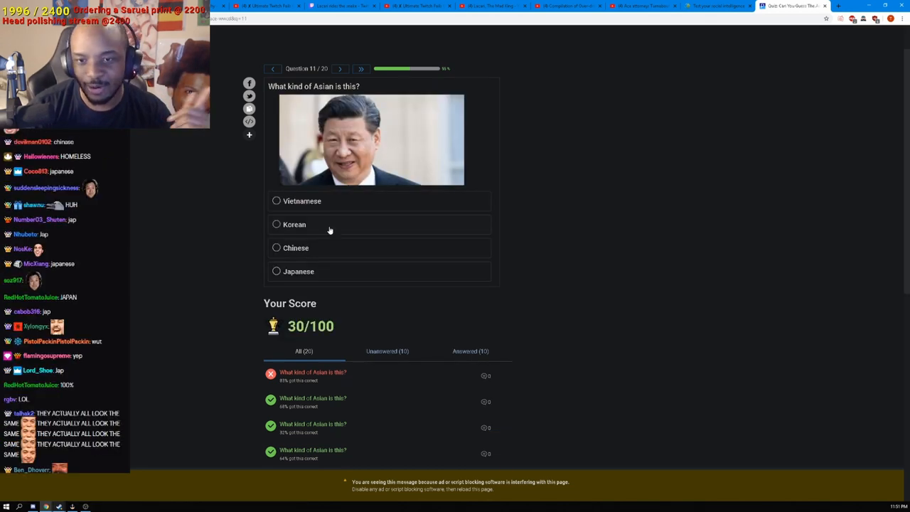
{"action": "left_click", "coordinate": [295, 224]}
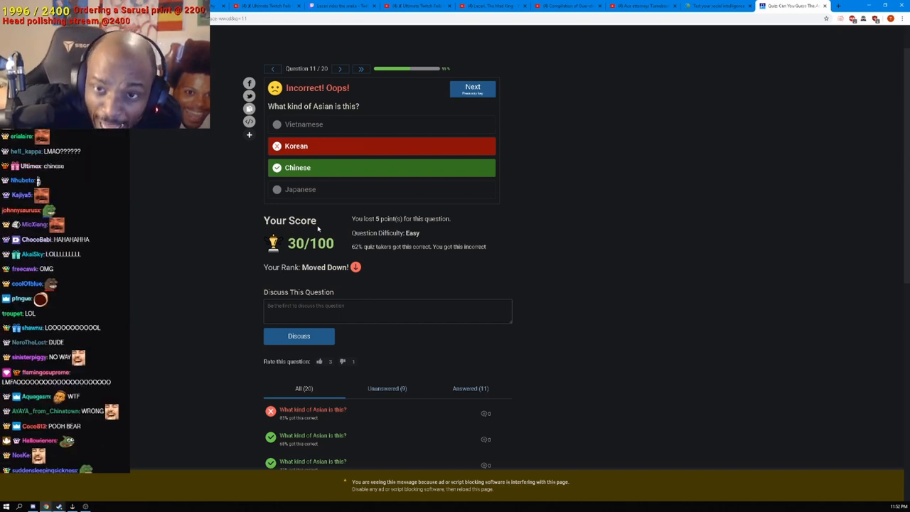
{"action": "mouse_move", "coordinate": [363, 111]}
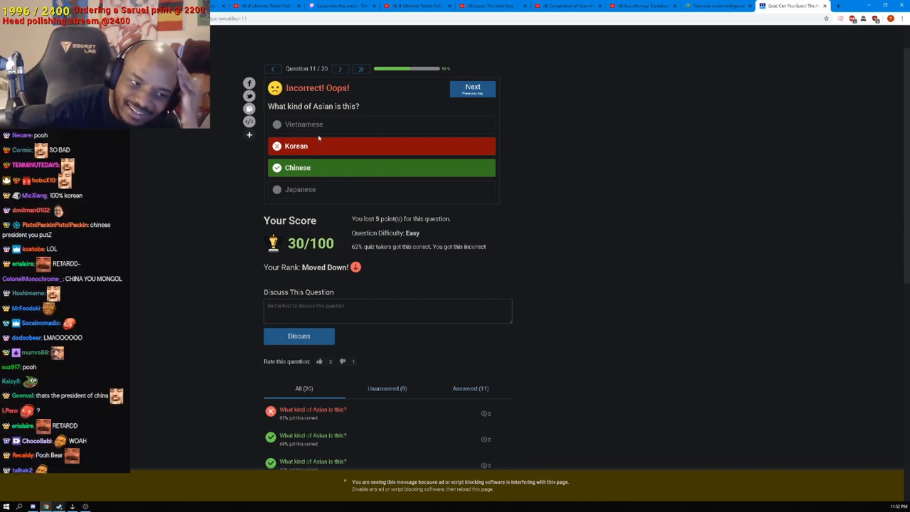
{"action": "scroll", "scroll_direction": "down", "scroll_amount": 3}
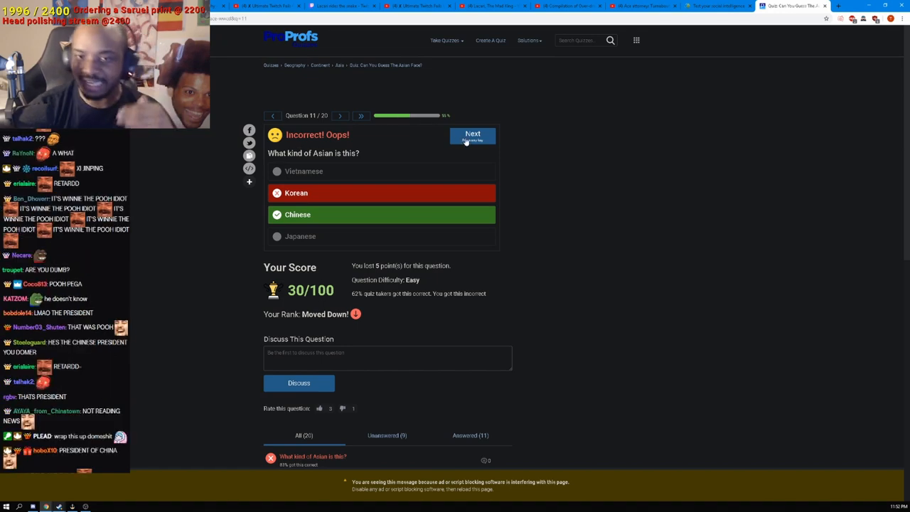
{"action": "left_click", "coordinate": [472, 134]}
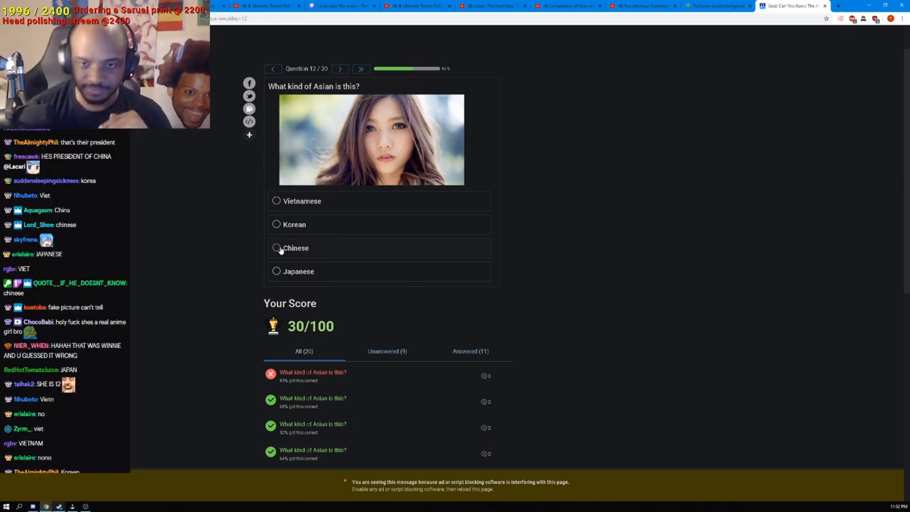
Answer Chinese for question 12 and Vietnamese for question 13
{"action": "left_click", "coordinate": [296, 248]}
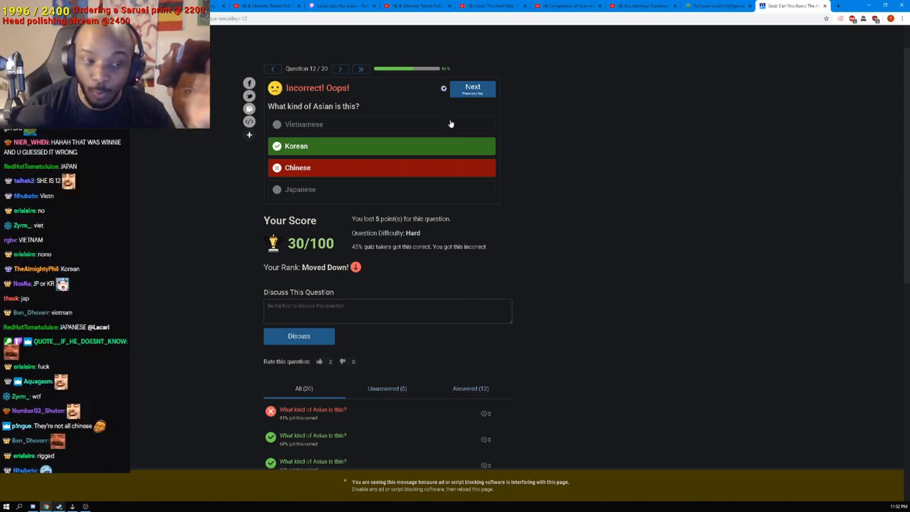
{"action": "left_click", "coordinate": [473, 88]}
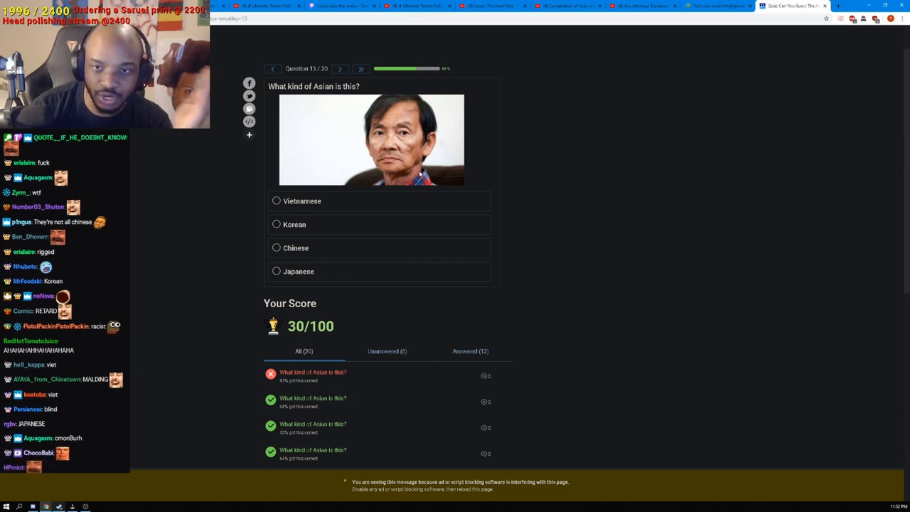
{"action": "left_click", "coordinate": [302, 201]}
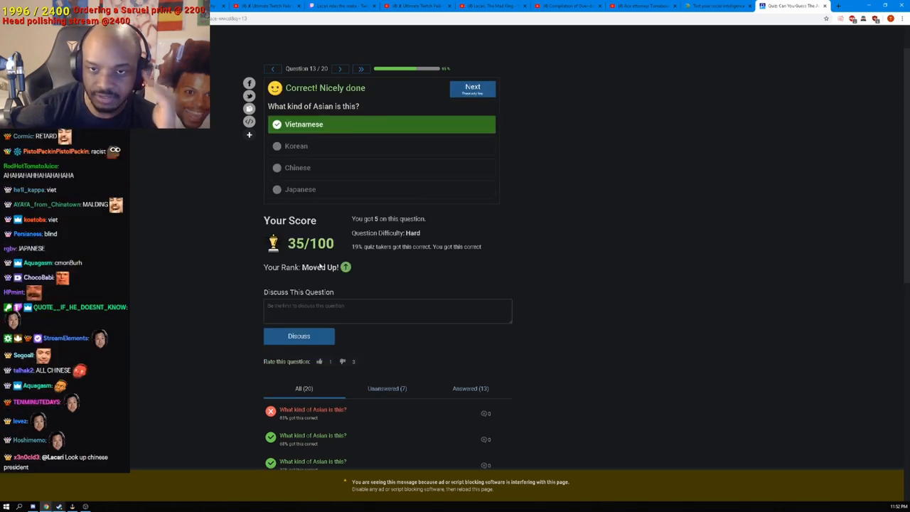
Answer Korean for question 14, Japanese for questions 15 and 16, then reach question 17
{"action": "left_click", "coordinate": [473, 89]}
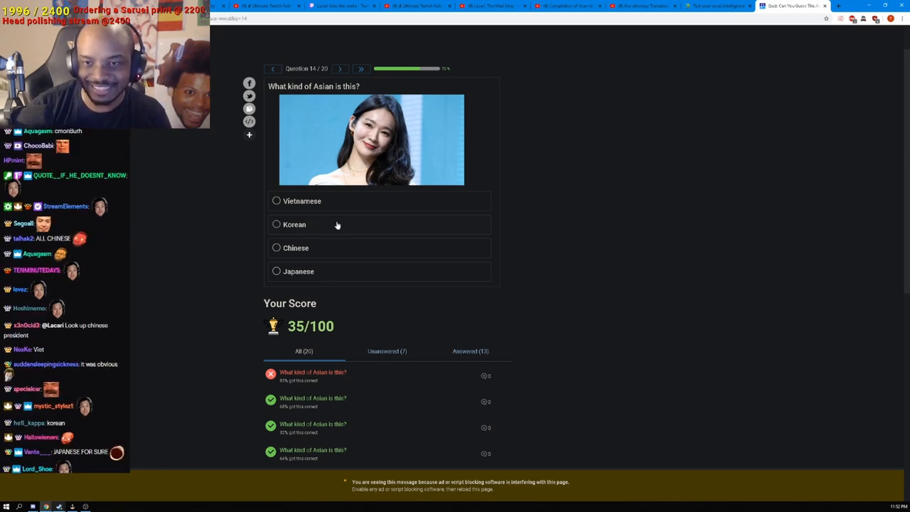
{"action": "left_click", "coordinate": [294, 224]}
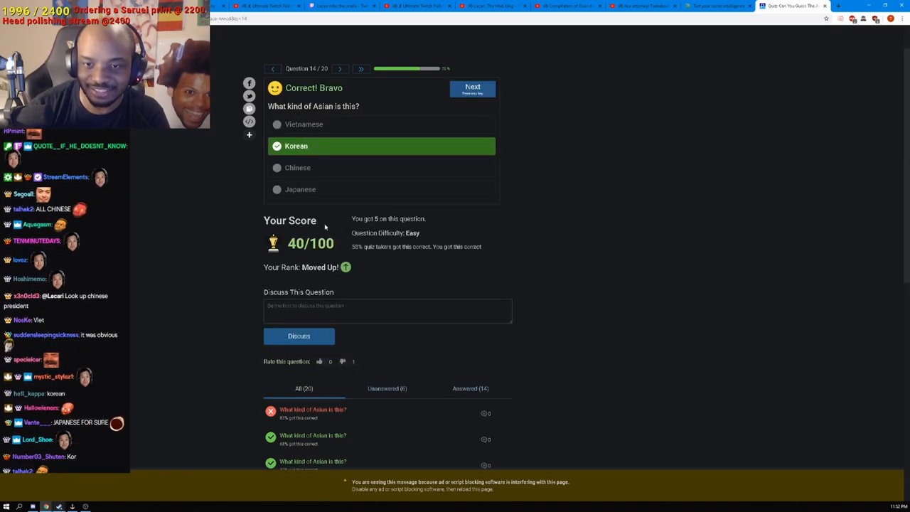
{"action": "left_click", "coordinate": [472, 88]}
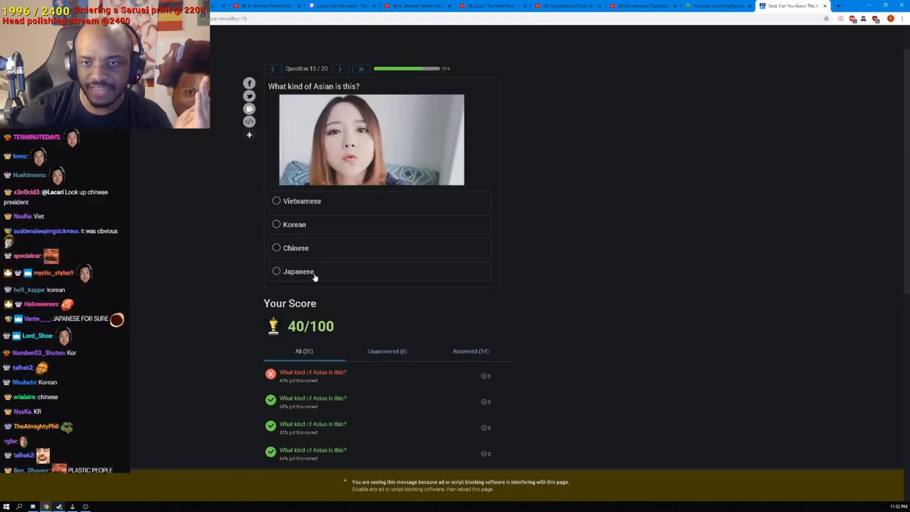
{"action": "left_click", "coordinate": [276, 271]}
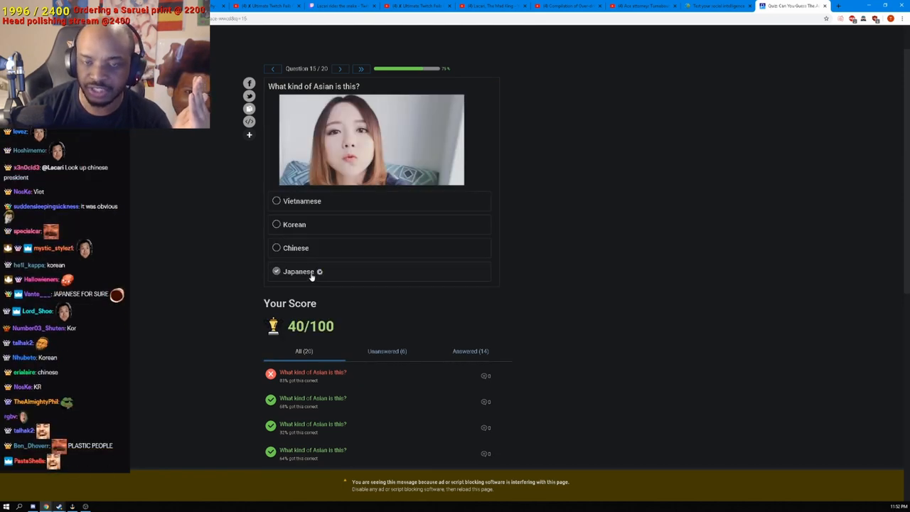
{"action": "left_click", "coordinate": [299, 271]}
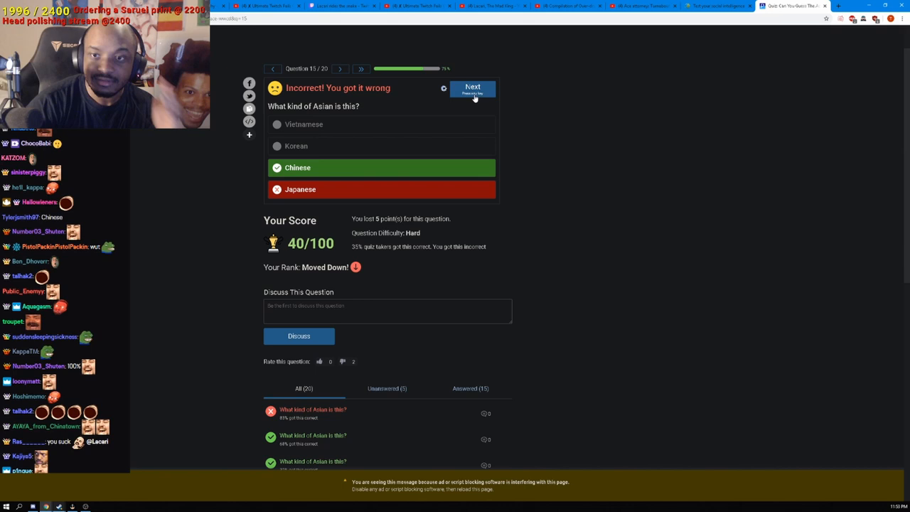
{"action": "left_click", "coordinate": [473, 87]}
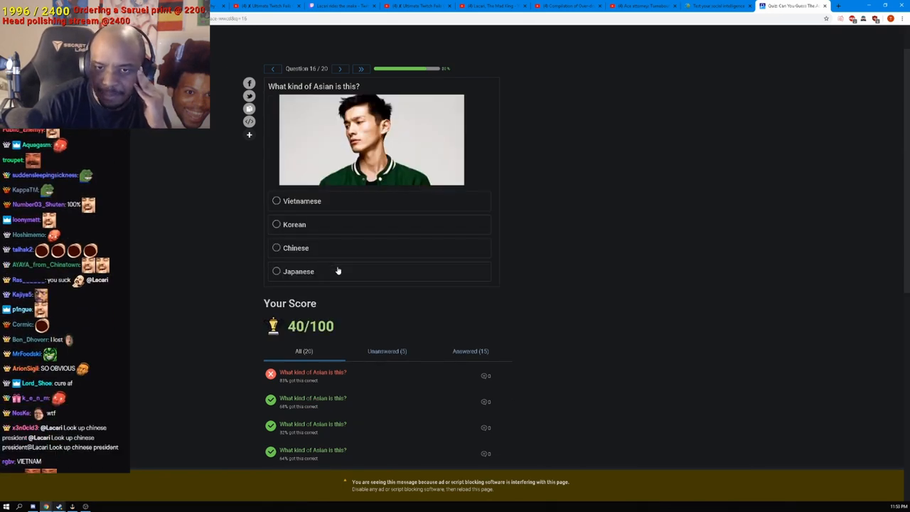
{"action": "left_click", "coordinate": [299, 271]}
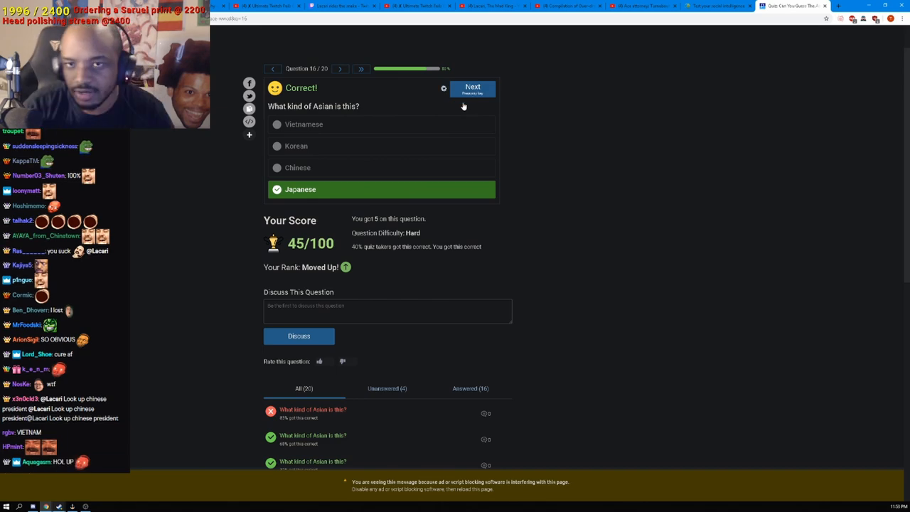
{"action": "left_click", "coordinate": [472, 87]}
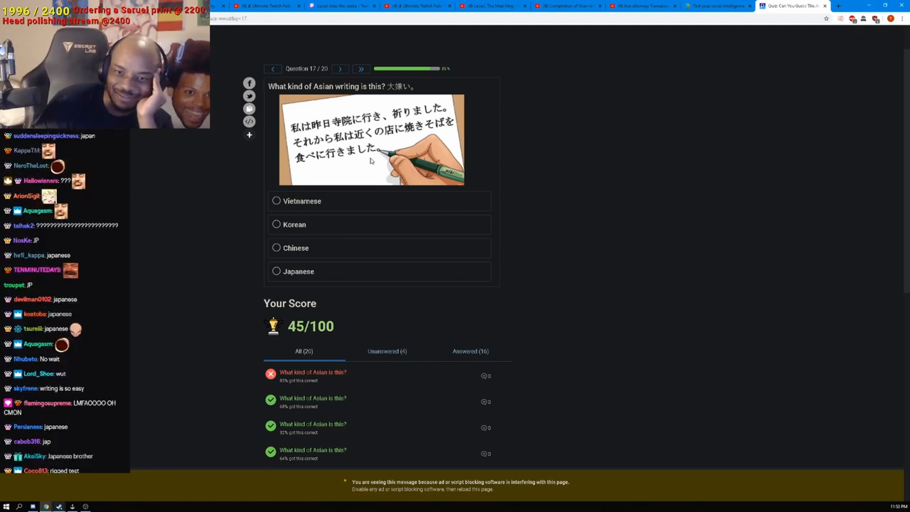
Answer Japanese for the question 17 writing sample, then pick Vietnamese for question 18
{"action": "right_click", "coordinate": [373, 156]}
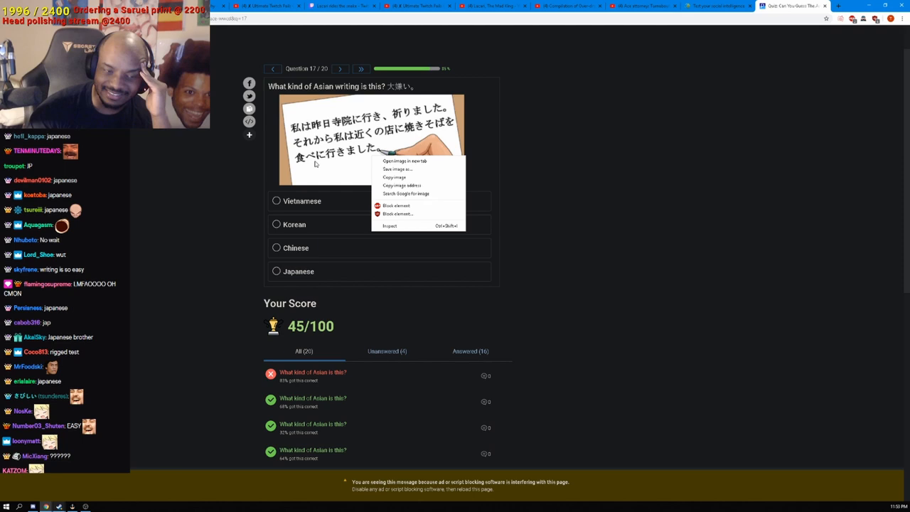
{"action": "left_click", "coordinate": [311, 279]}
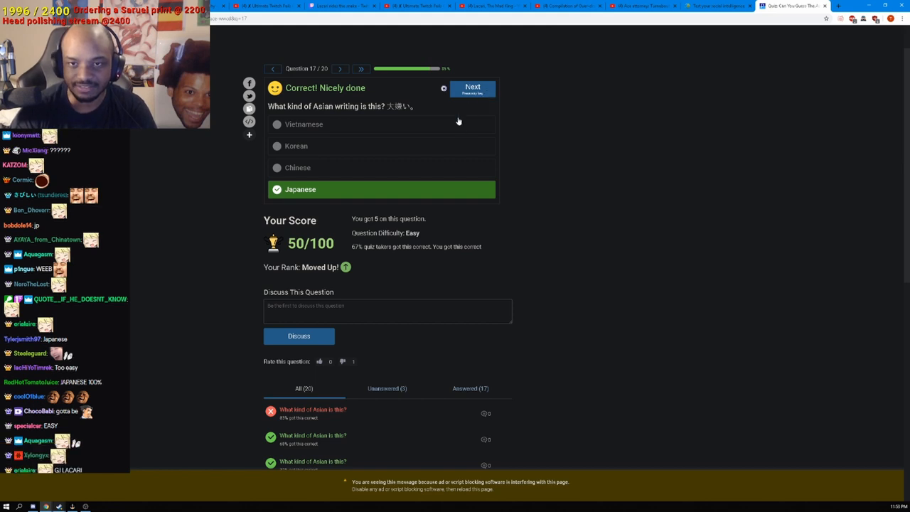
{"action": "left_click", "coordinate": [472, 89]}
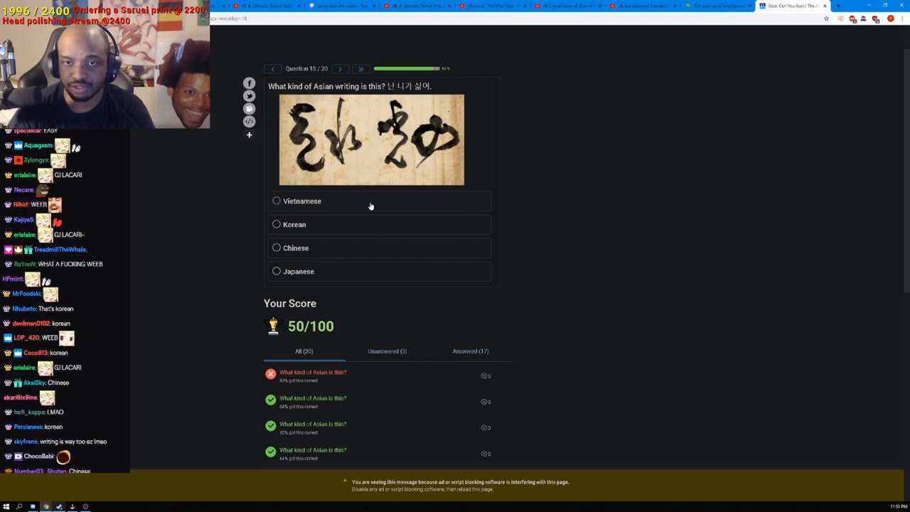
{"action": "left_click", "coordinate": [276, 201]}
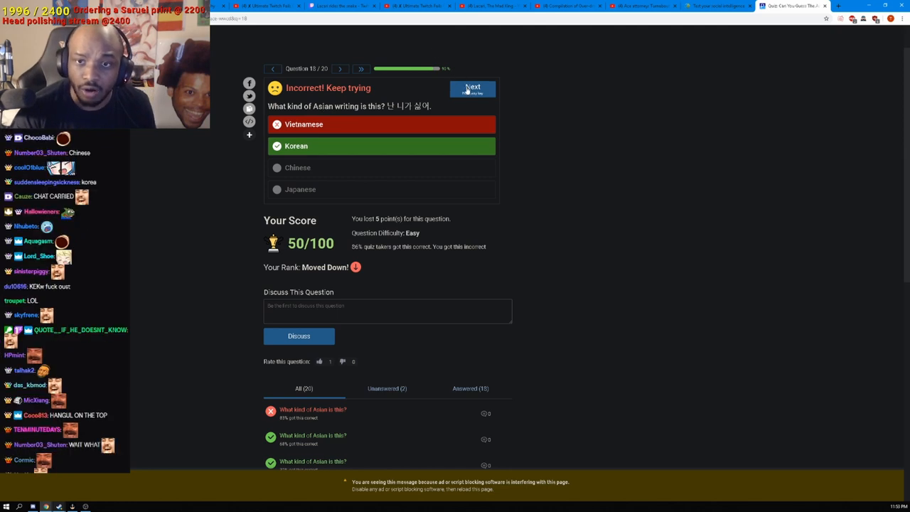
Answer Vietnamese for question 19, reaching 55/100, and show question 20
{"action": "left_click", "coordinate": [472, 88]}
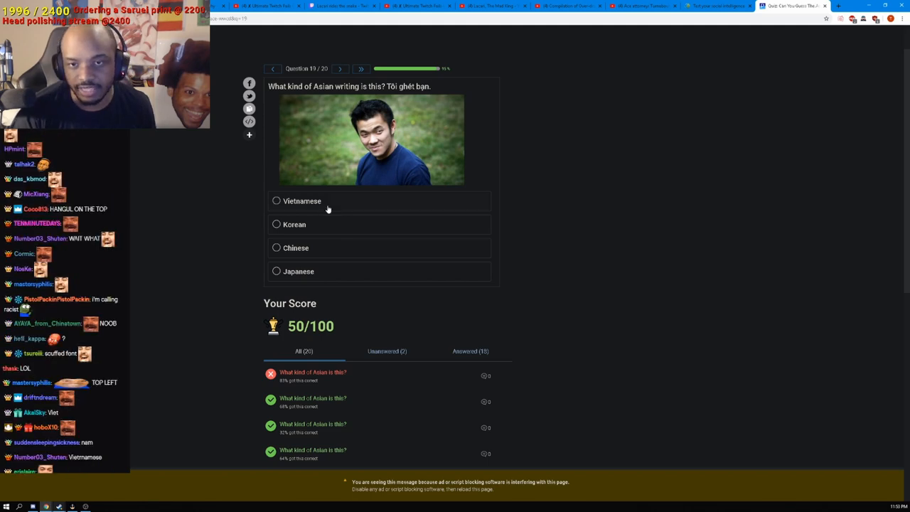
{"action": "left_click", "coordinate": [277, 200]}
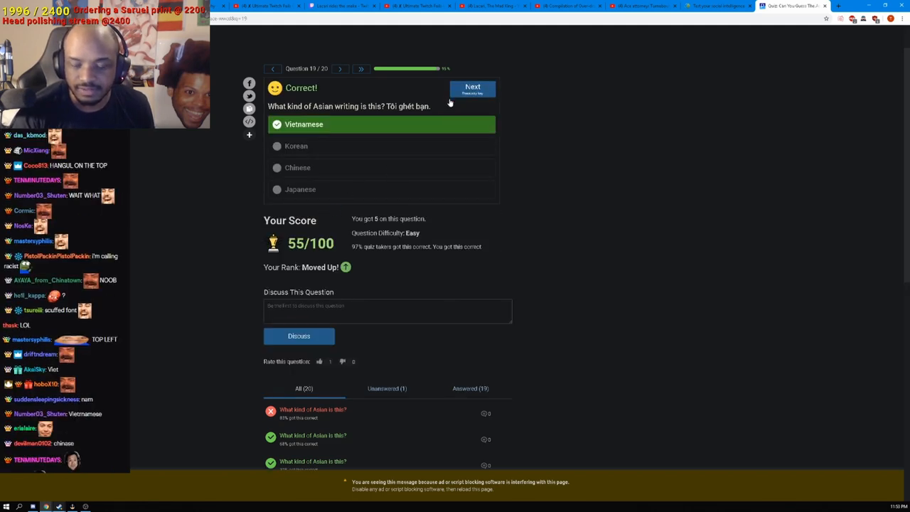
{"action": "left_click", "coordinate": [472, 87]}
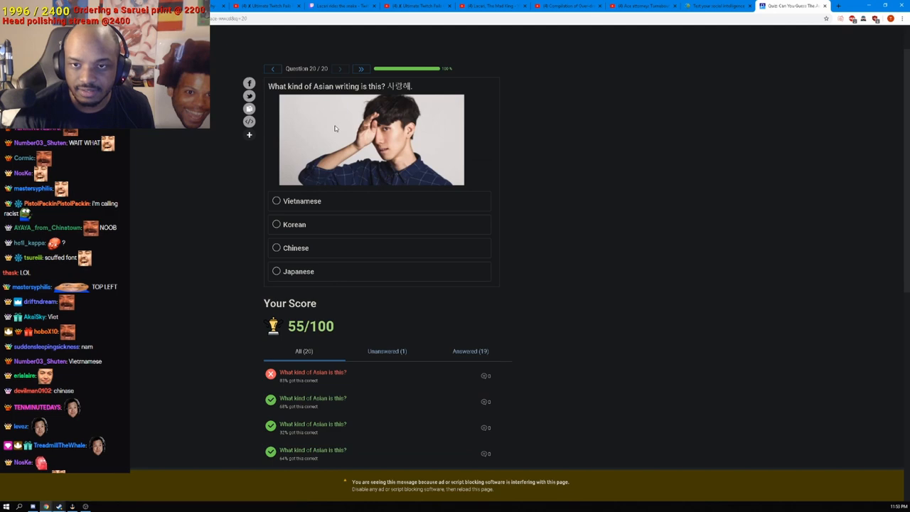